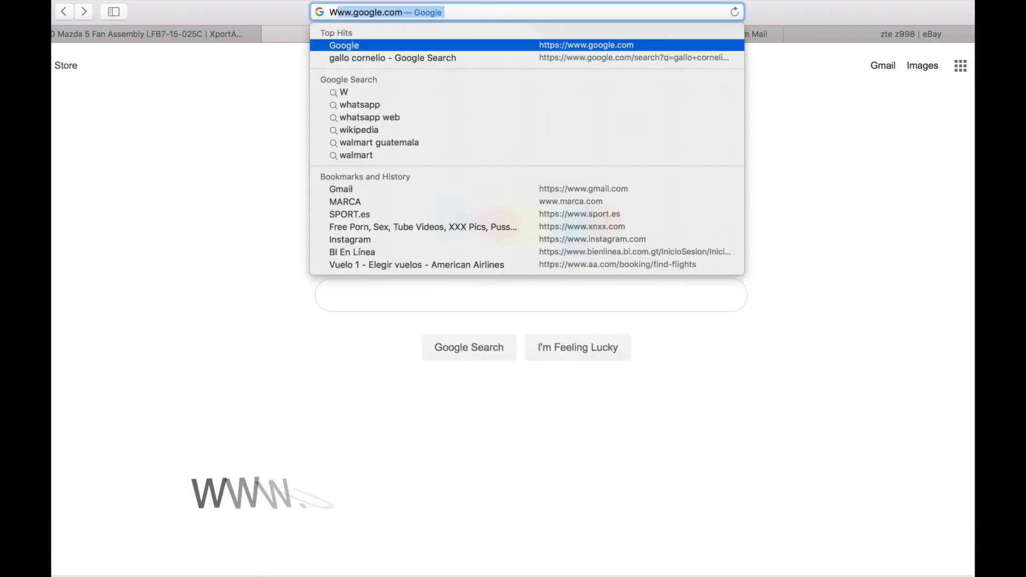
{"action": "type", "text": "WWW.unlock"}
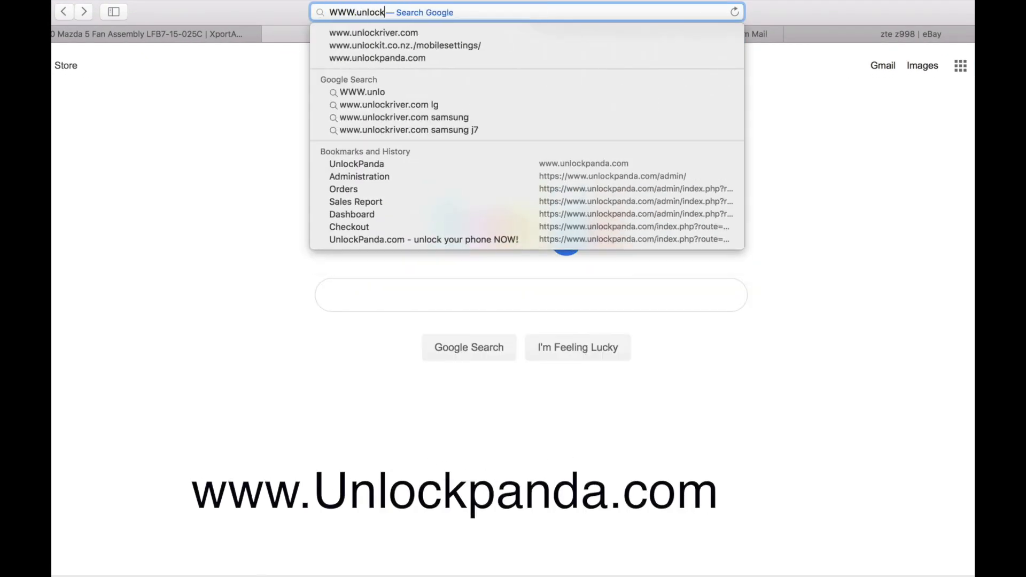
{"action": "left_click", "coordinate": [378, 57]}
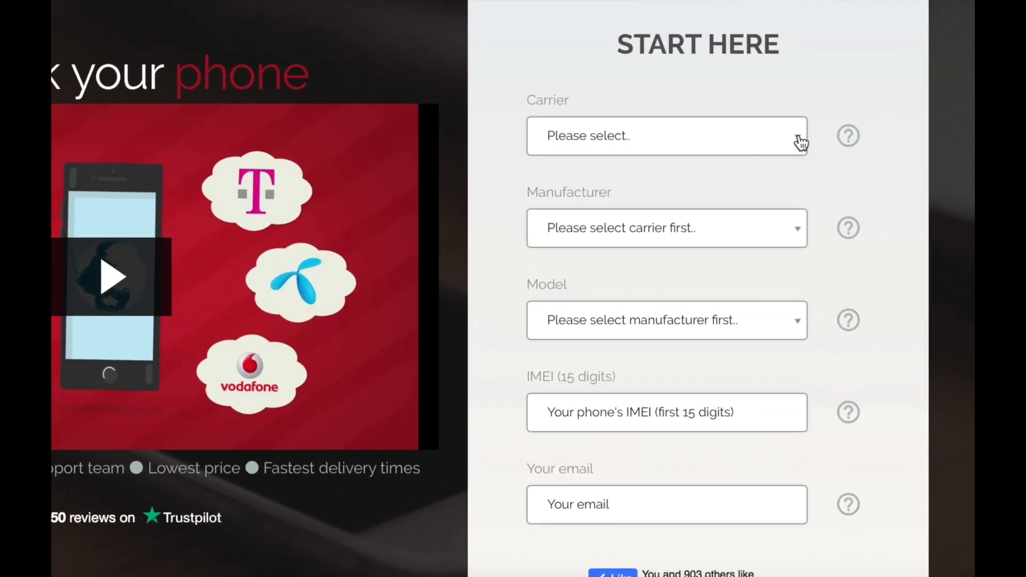
Step: Choose carrier United States - AT&T and manufacturer ZTE on the unlock form
{"action": "type", "text": "united sta"}
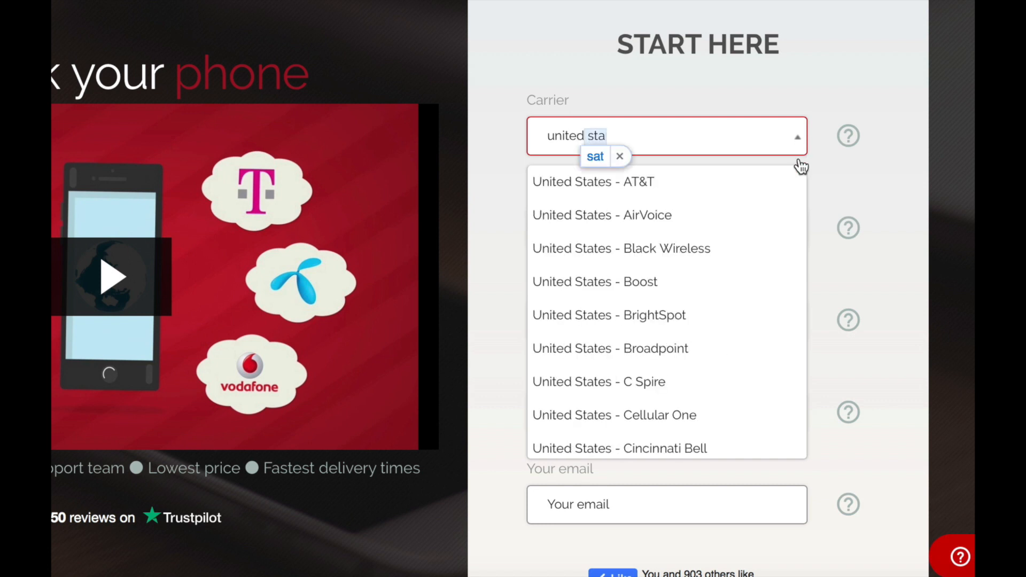
{"action": "left_click", "coordinate": [601, 182]}
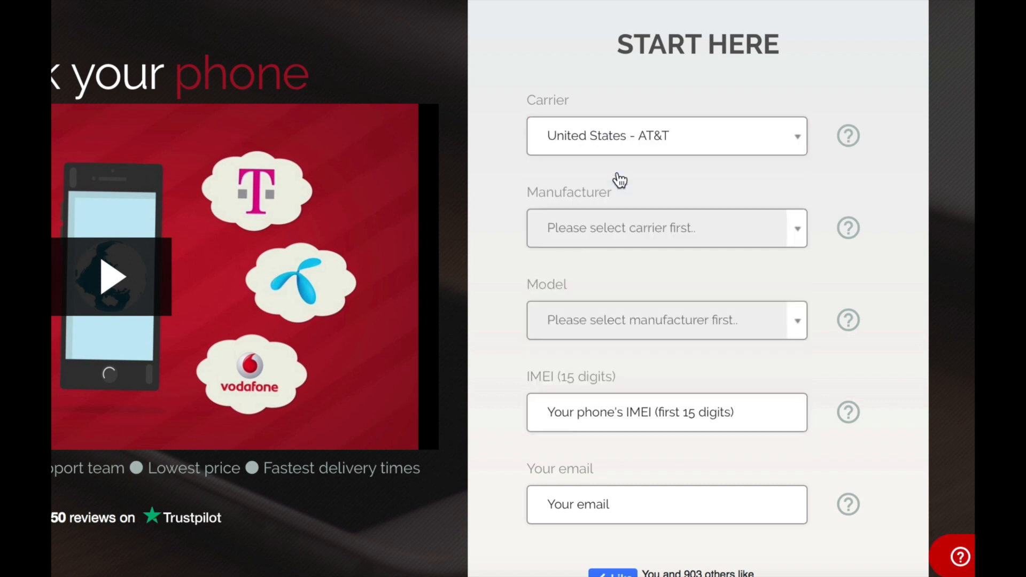
{"action": "left_click", "coordinate": [667, 228]}
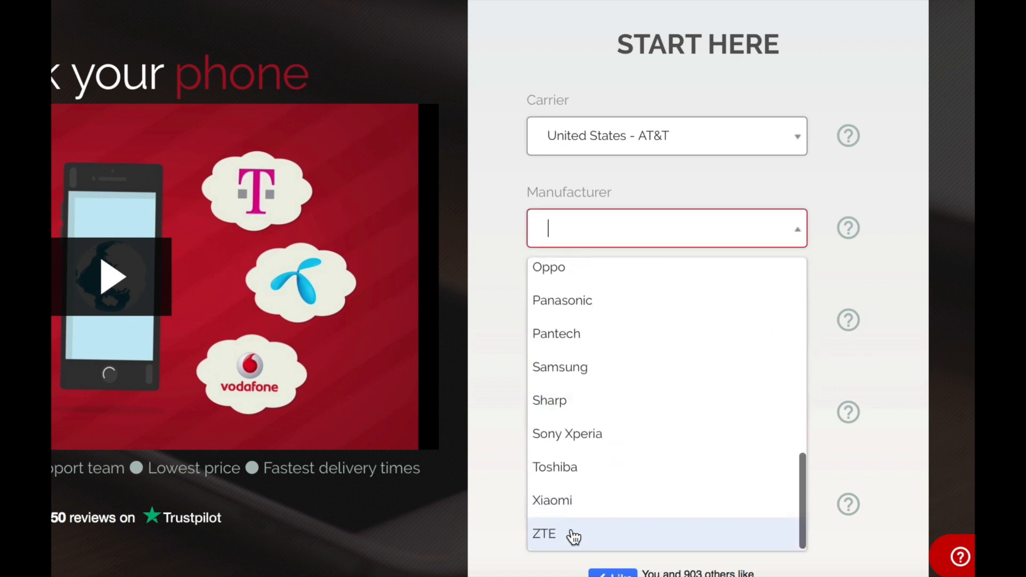
{"action": "left_click", "coordinate": [544, 535]}
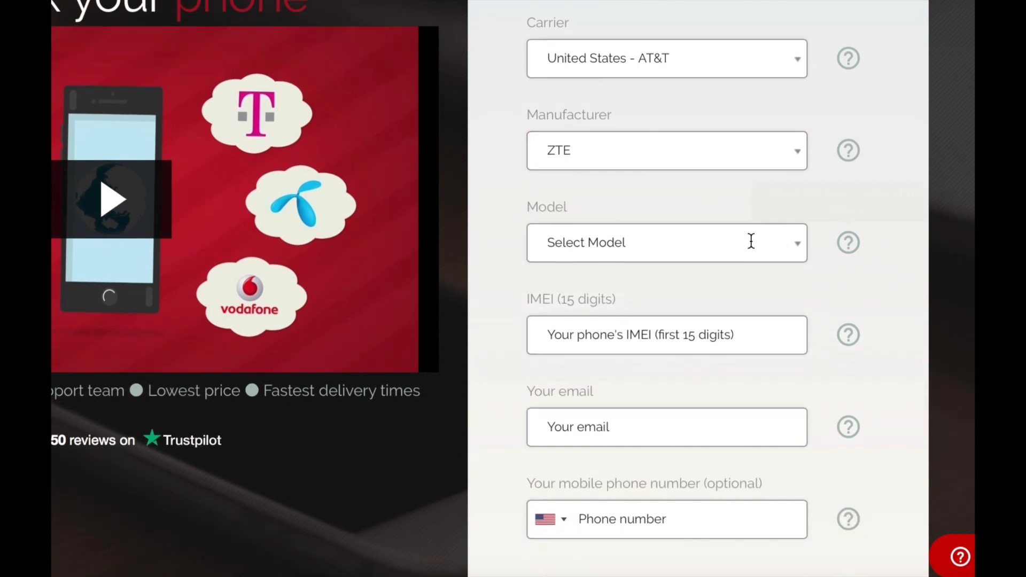
Step: Select ZTE Zmax 2 as the model and move on to the IMEI field
{"action": "left_click", "coordinate": [667, 243]}
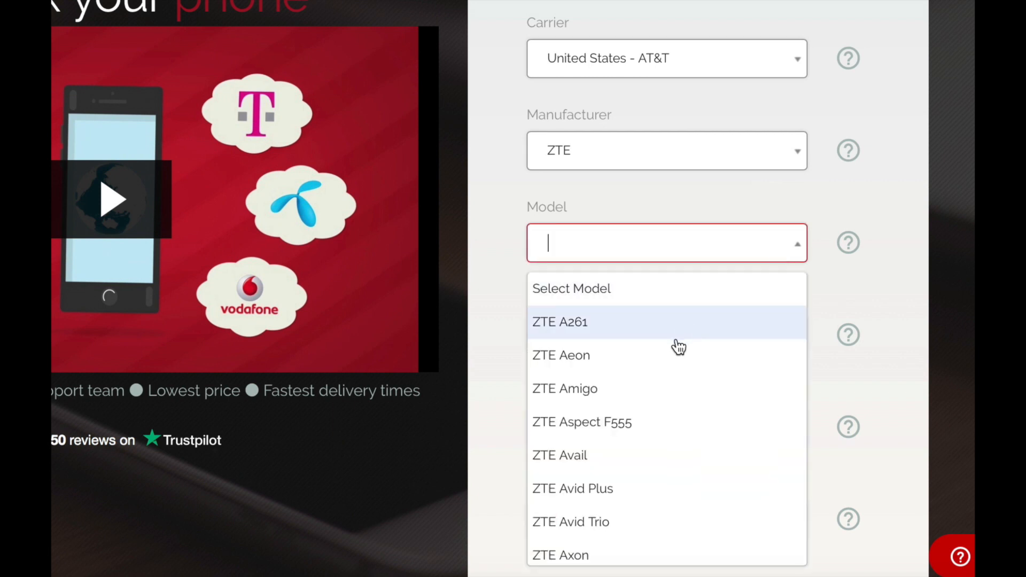
{"action": "type", "text": "Z"}
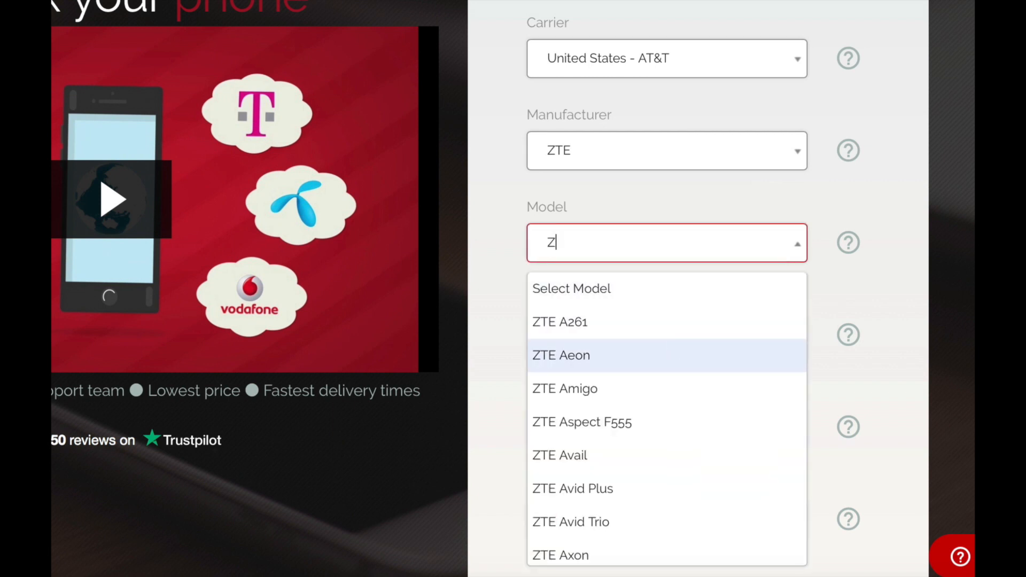
{"action": "type", "text": "TE ZM"}
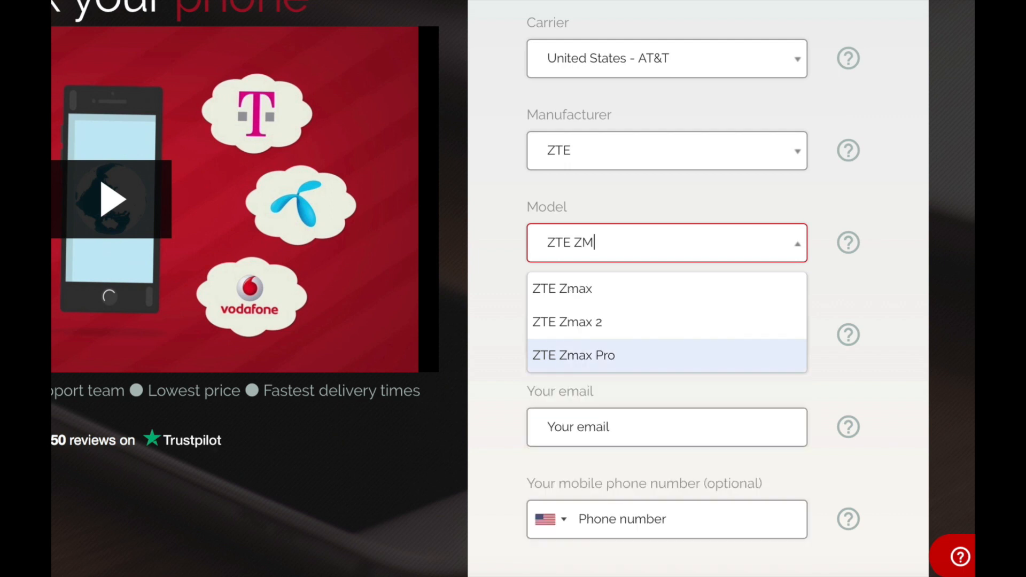
{"action": "left_click", "coordinate": [568, 323]}
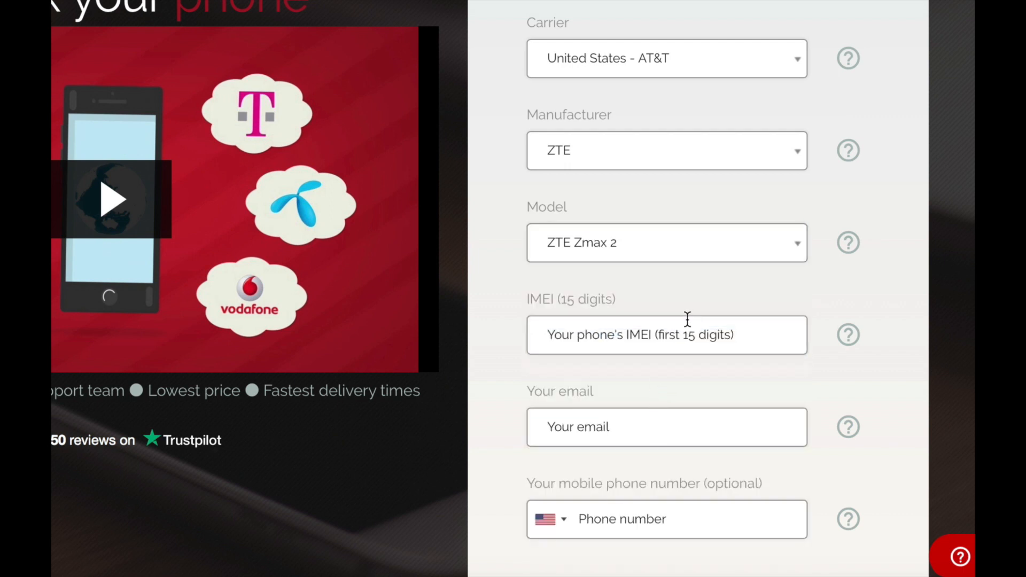
{"action": "left_click", "coordinate": [666, 334]}
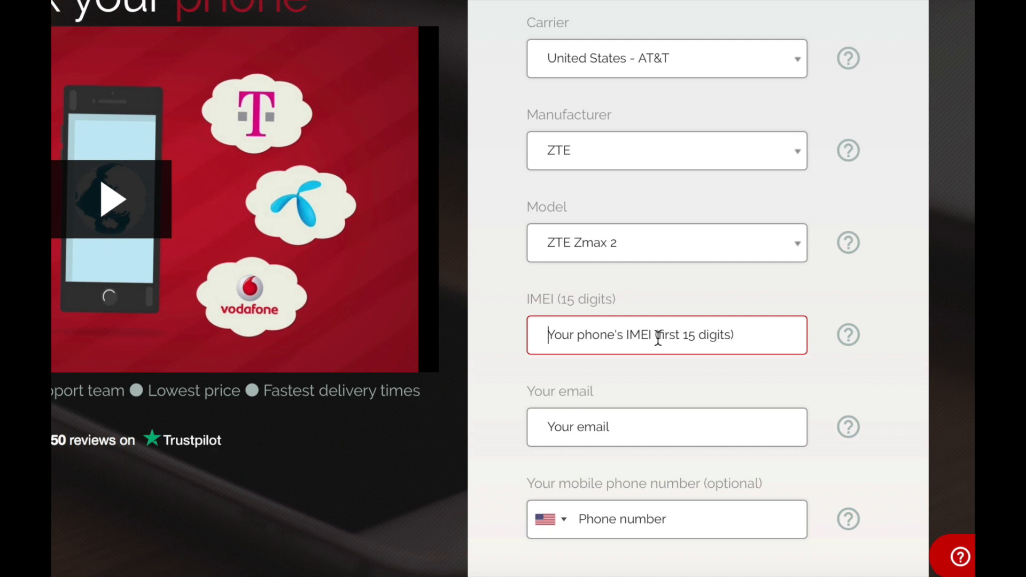
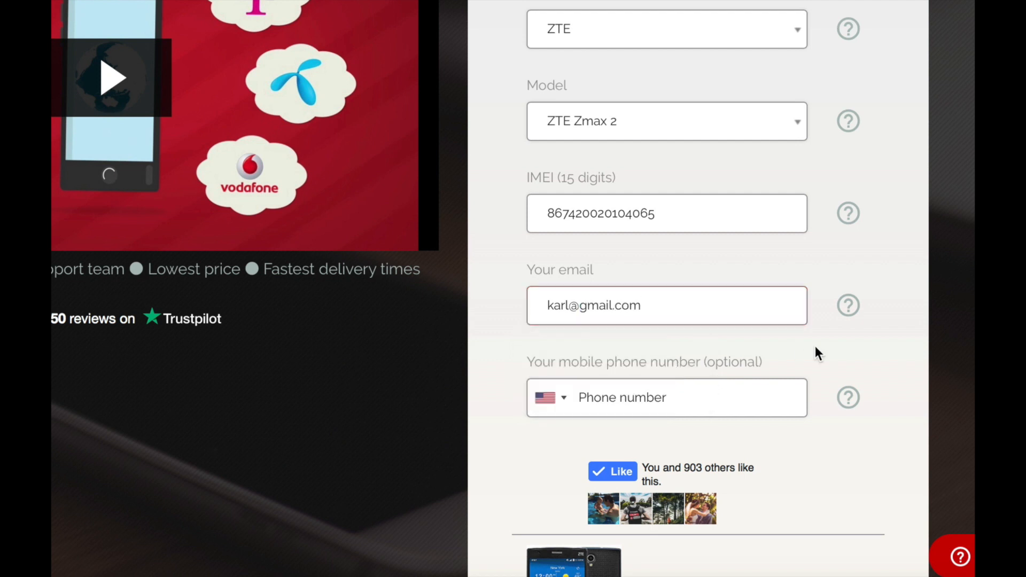
{"action": "scroll", "scroll_direction": "down", "scroll_amount": 3}
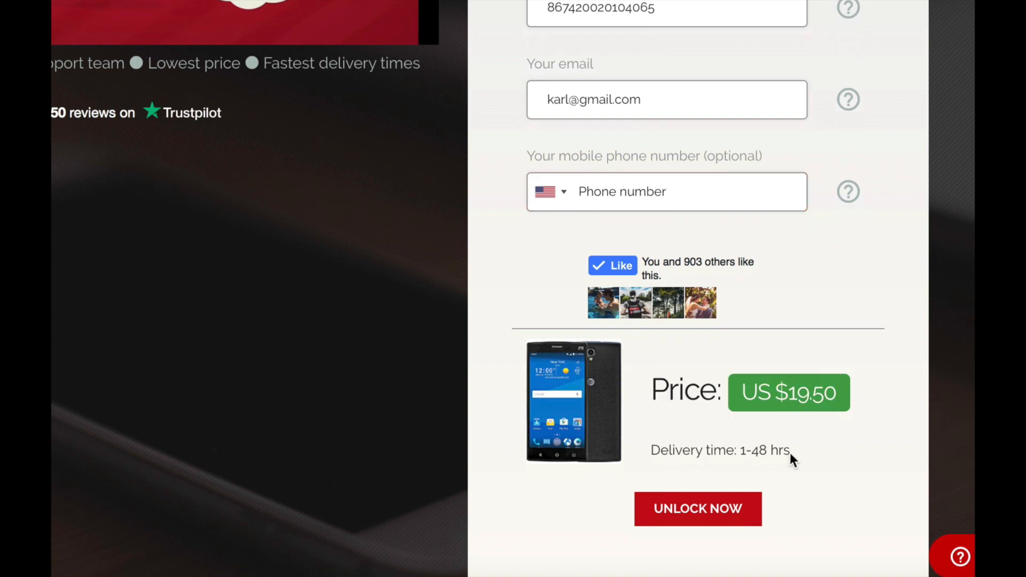
{"action": "mouse_move", "coordinate": [814, 486]}
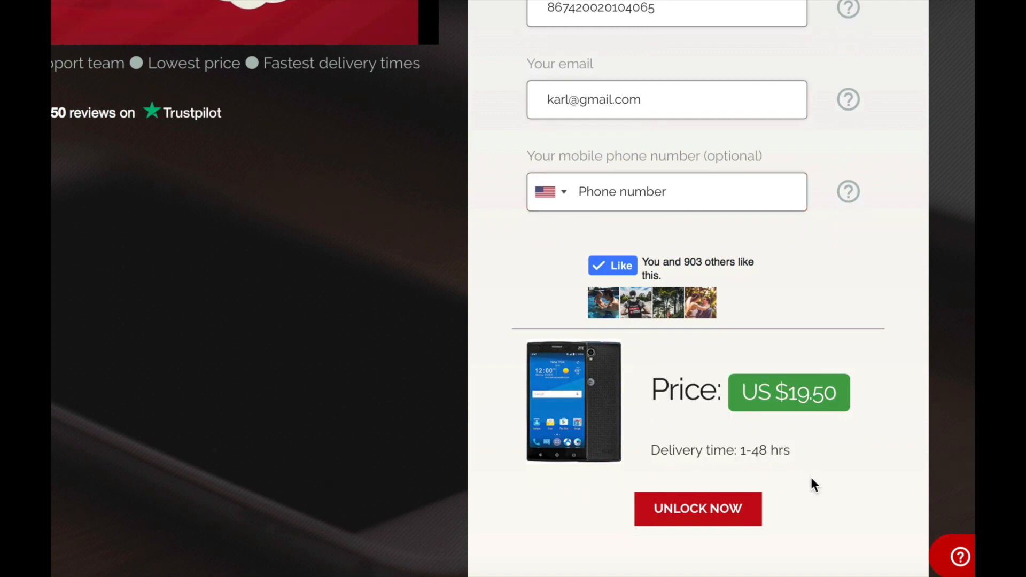
{"action": "scroll", "scroll_direction": "down", "scroll_amount": 3}
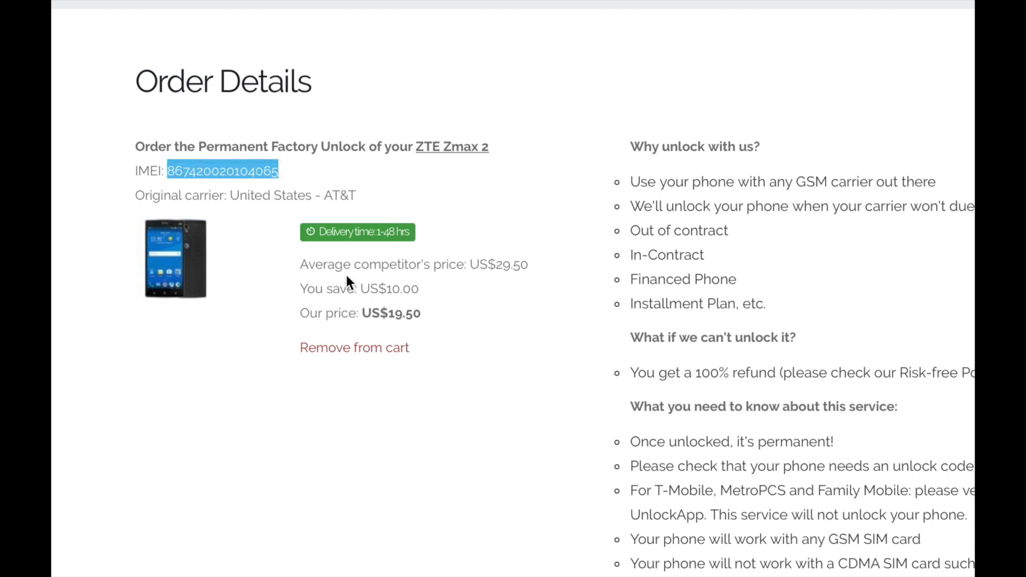
Step: Accept the terms & conditions in Payment Details and pay the US$19.50 order via PayPal
{"action": "left_click", "coordinate": [542, 376]}
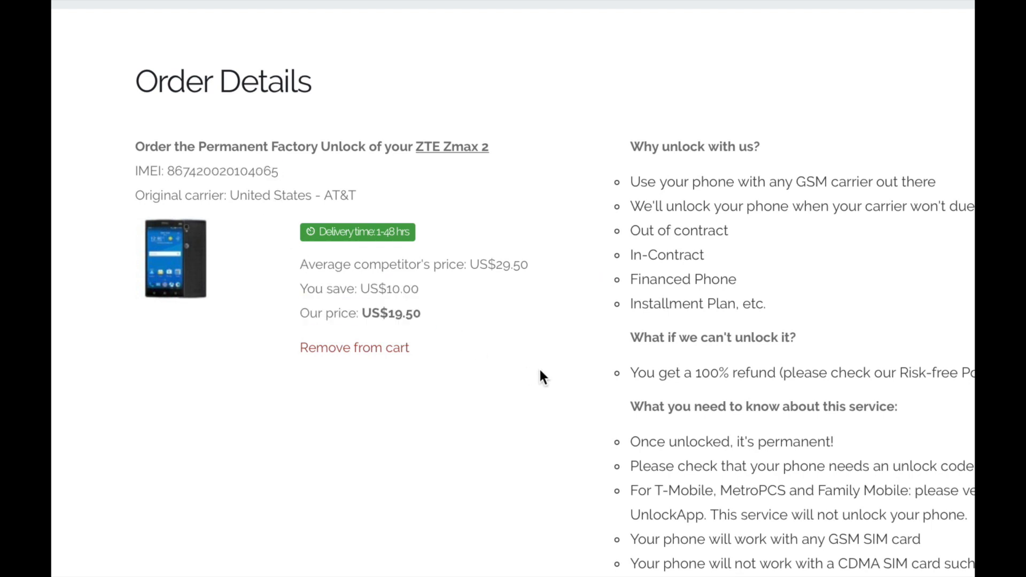
{"action": "scroll", "scroll_direction": "down", "scroll_amount": 3}
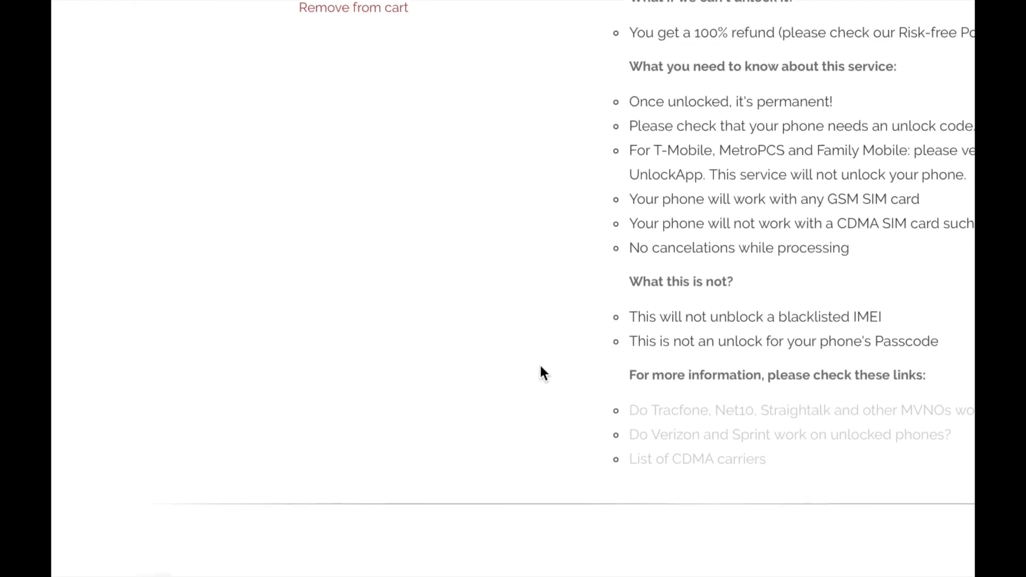
{"action": "scroll", "scroll_direction": "down", "scroll_amount": 3}
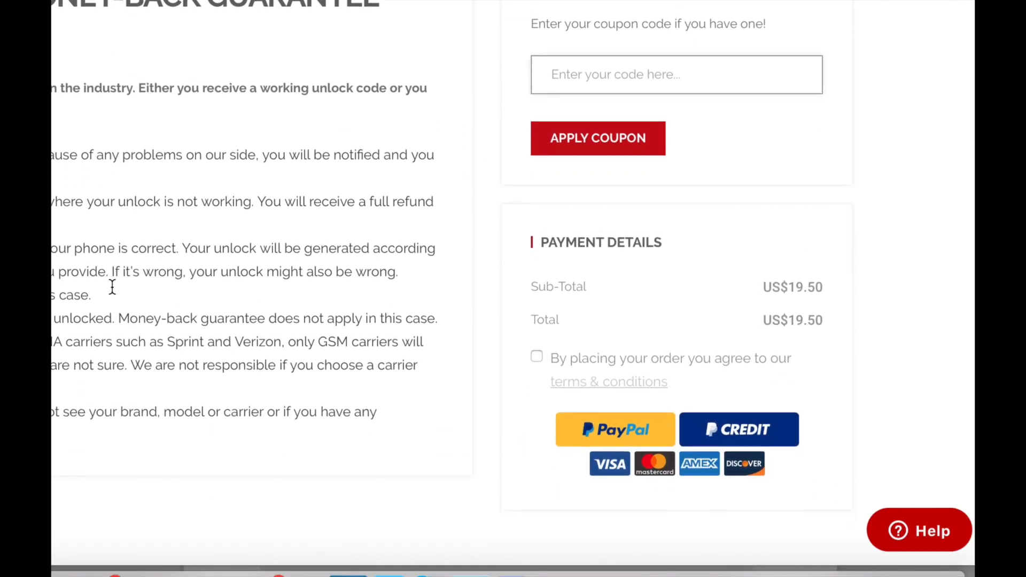
{"action": "scroll", "scroll_direction": "down", "scroll_amount": 3}
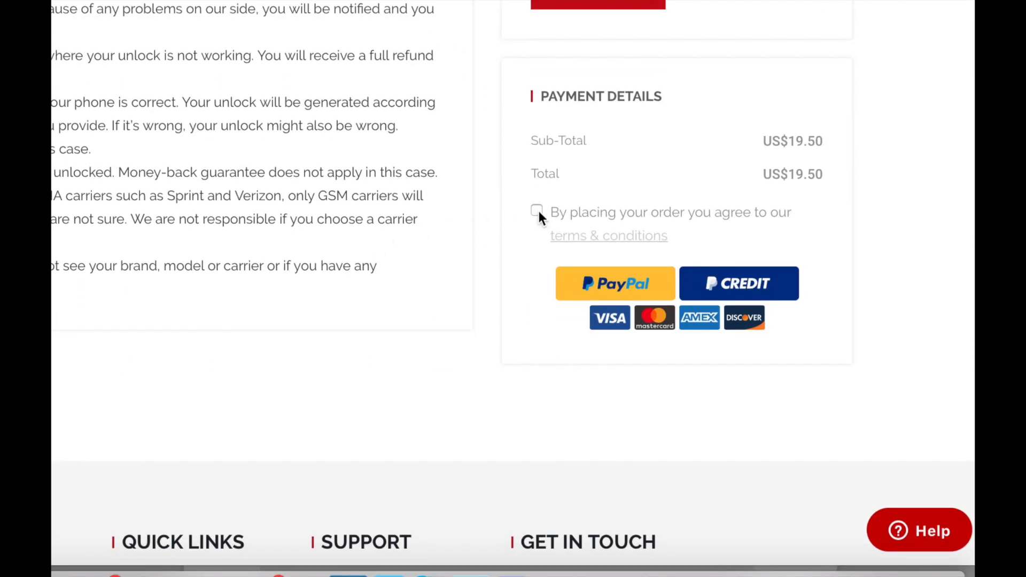
{"action": "left_click", "coordinate": [536, 210]}
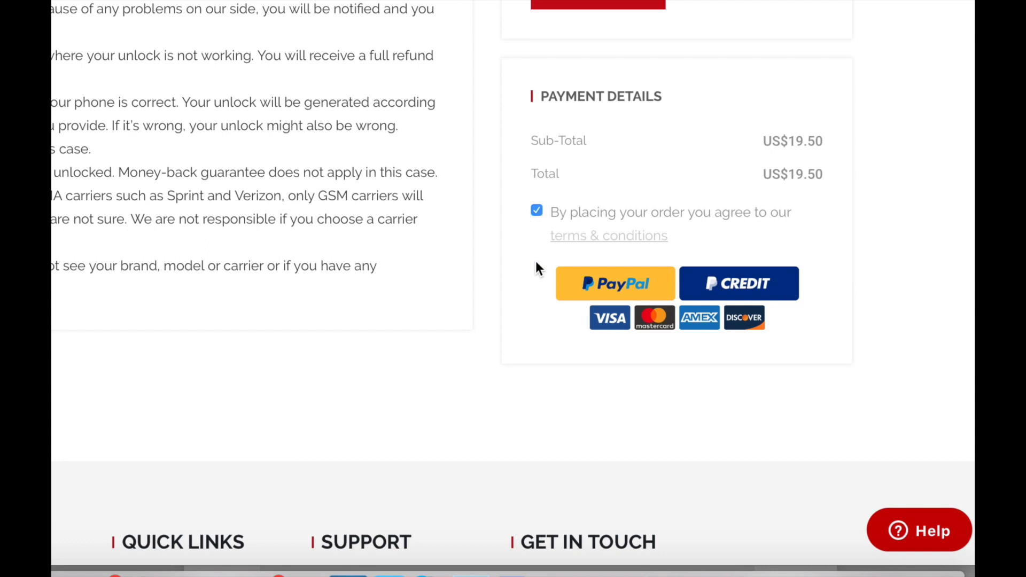
{"action": "left_click", "coordinate": [615, 283]}
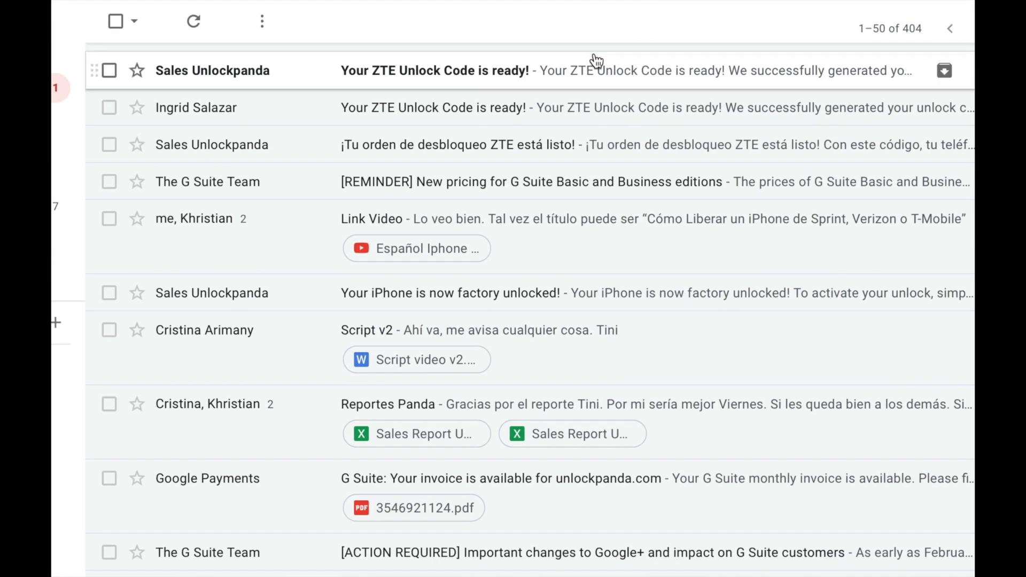
{"action": "left_click", "coordinate": [436, 70]}
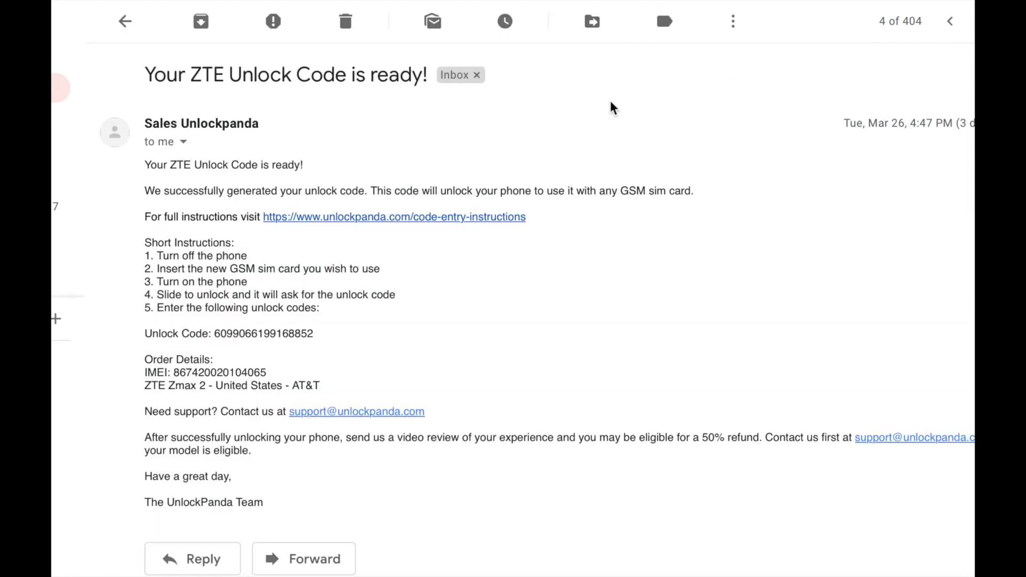
{"action": "scroll", "scroll_direction": "down", "scroll_amount": 3}
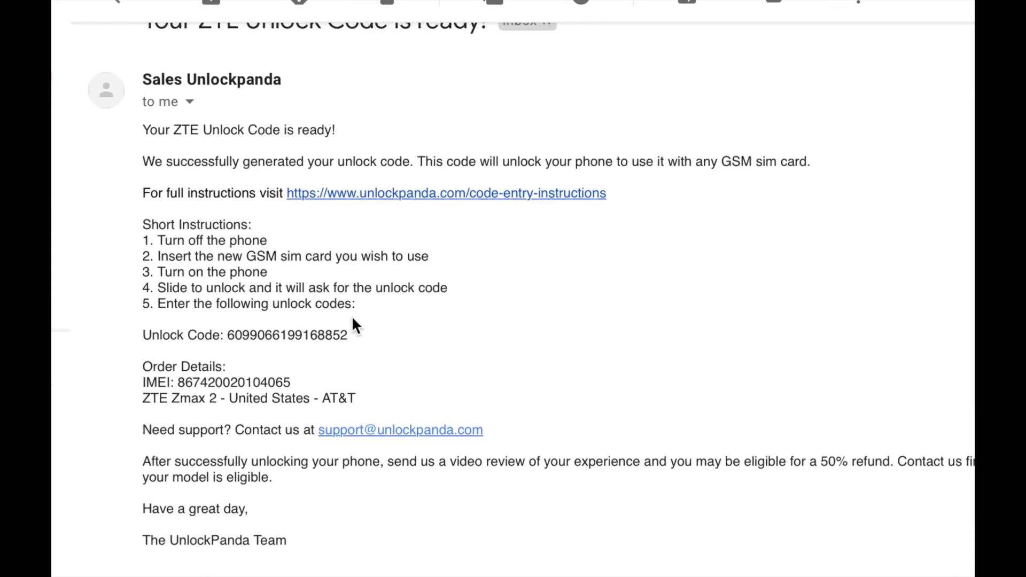
{"action": "double_click", "coordinate": [282, 336]}
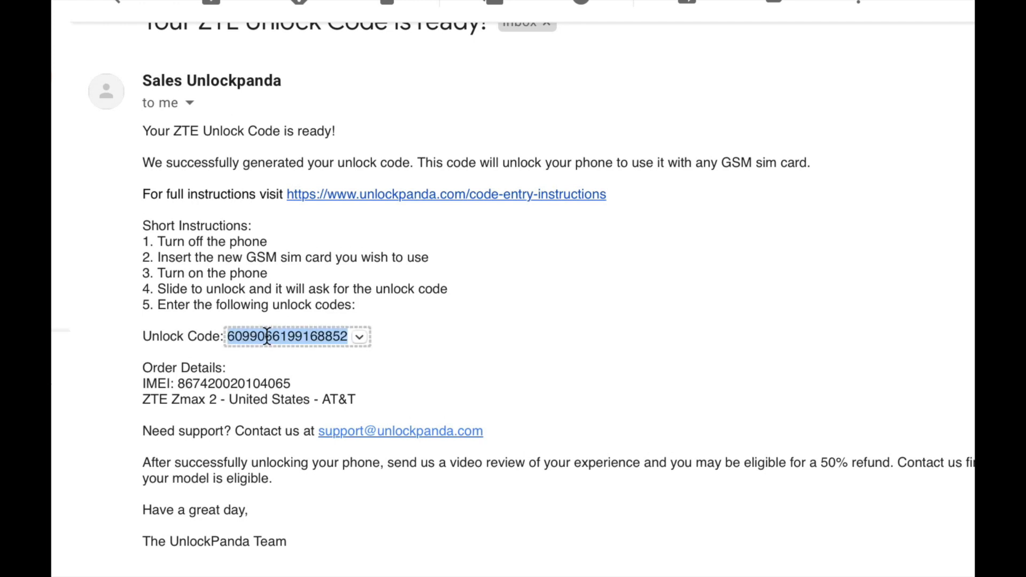
{"action": "double_click", "coordinate": [267, 335]}
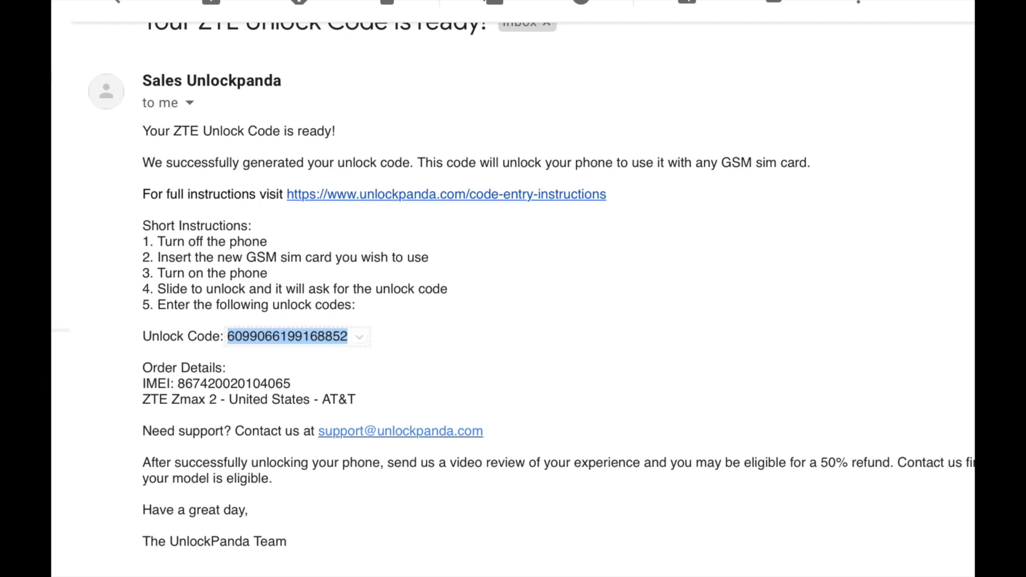